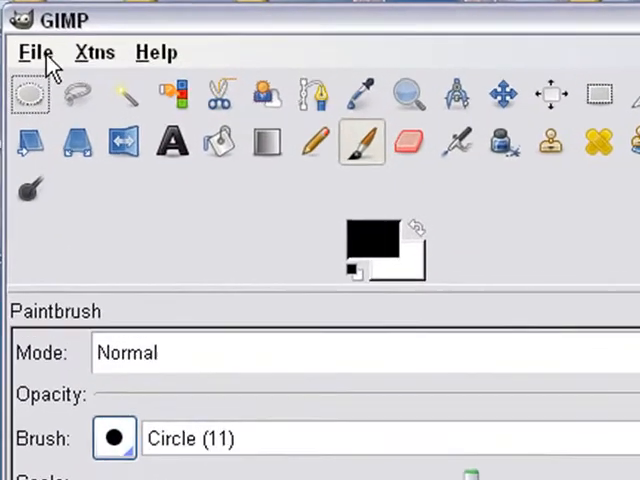
Bring up GIMP's Open Image dialog to browse for the sphere PNG on the Desktop.
left_click(36, 52)
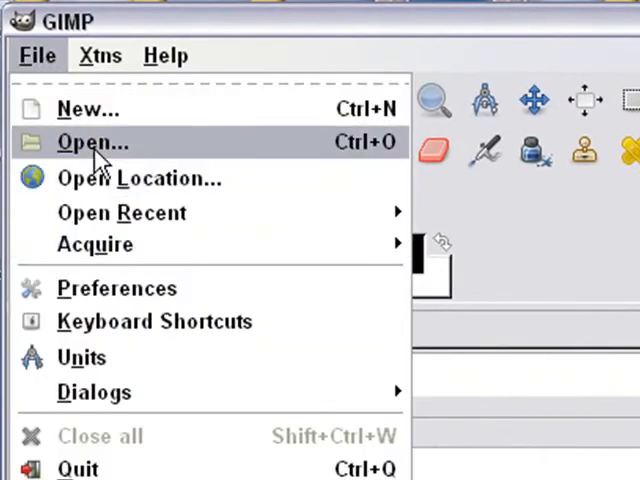
left_click(92, 142)
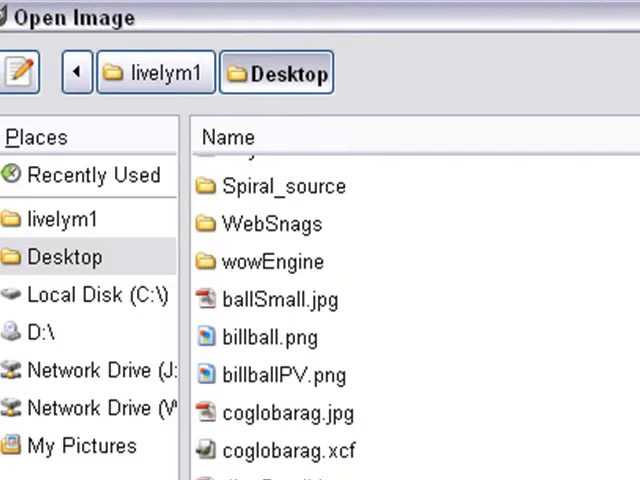
mouse_move(364, 238)
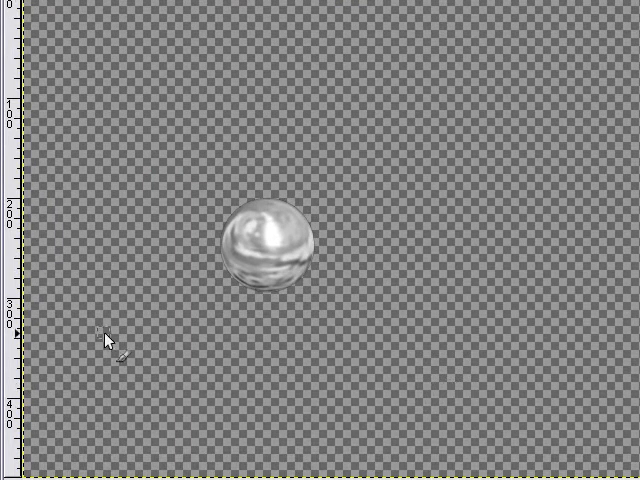
mouse_move(278, 92)
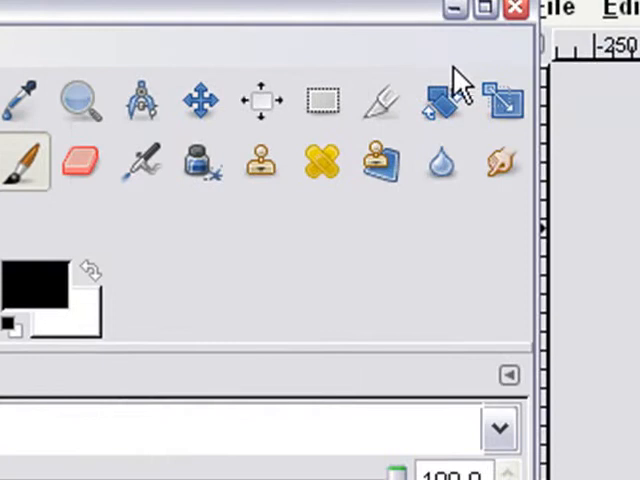
Scale the sphere layer from 95×96 down to 32×32 pixels.
left_click(500, 100)
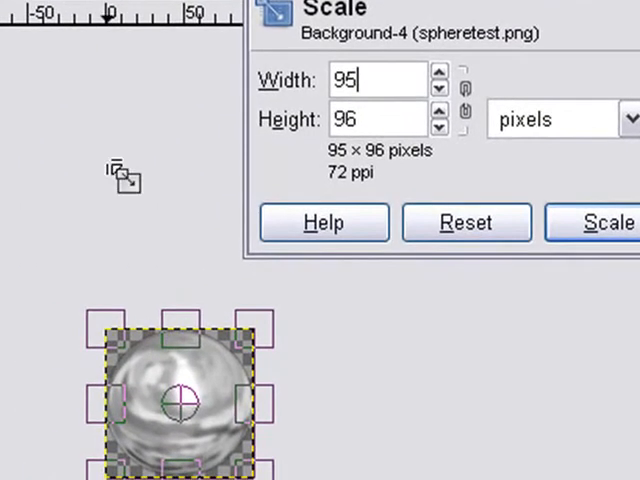
mouse_move(184, 170)
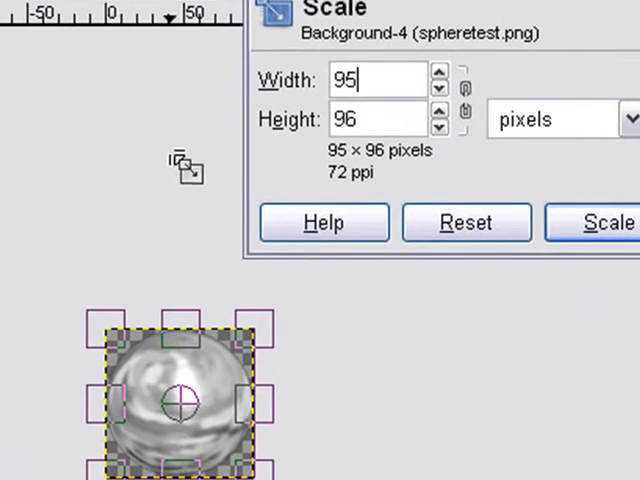
type("1")
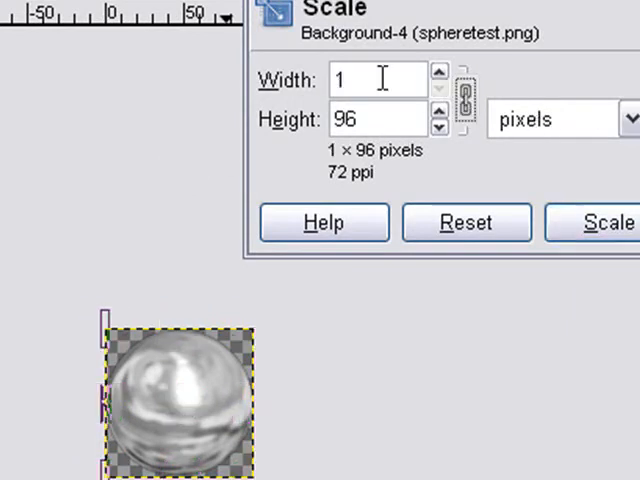
type("32")
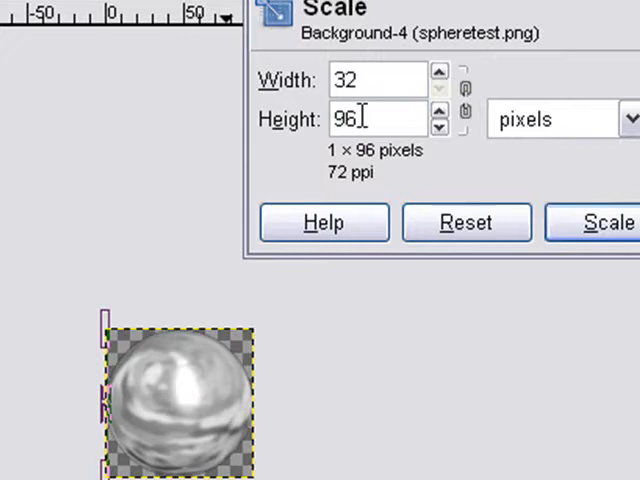
type("32")
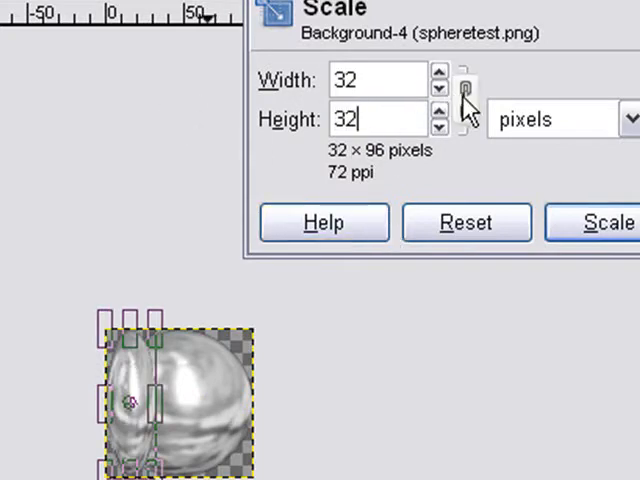
left_click(604, 220)
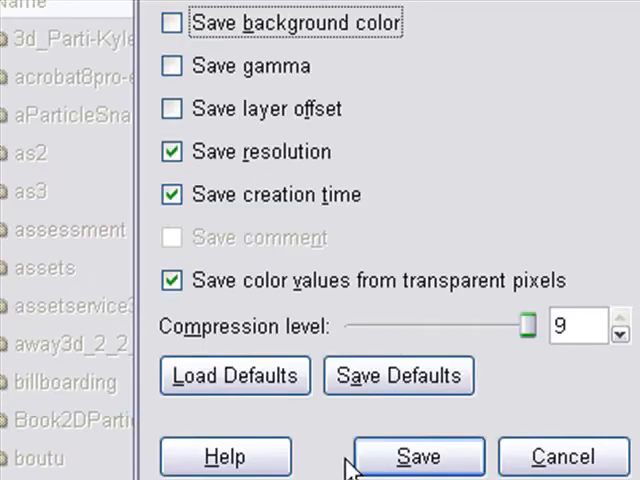
Save the resized sphere as a PNG with compression level 9.
left_click(416, 456)
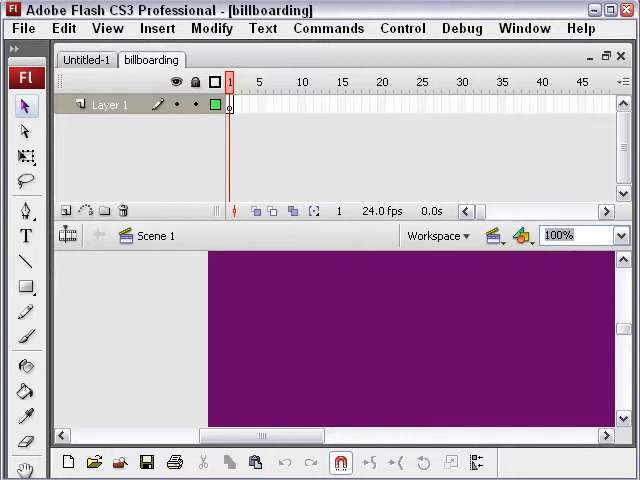
Show the billboarding library with its billballPV bitmap and mySphere movie clip.
left_click(524, 28)
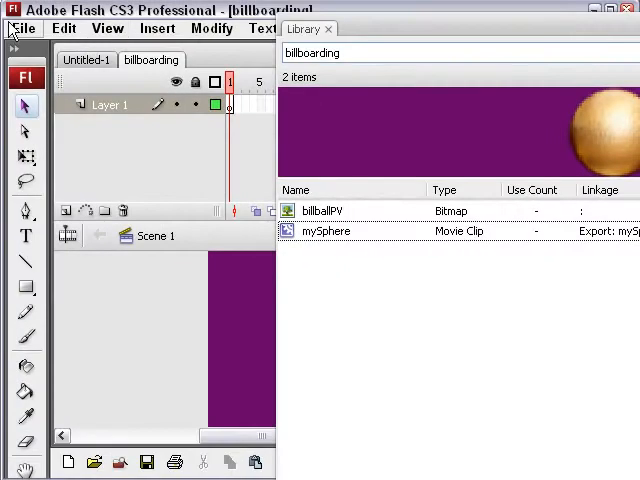
Start importing the 32×32 sphere PNG into the billboarding library.
left_click(24, 28)
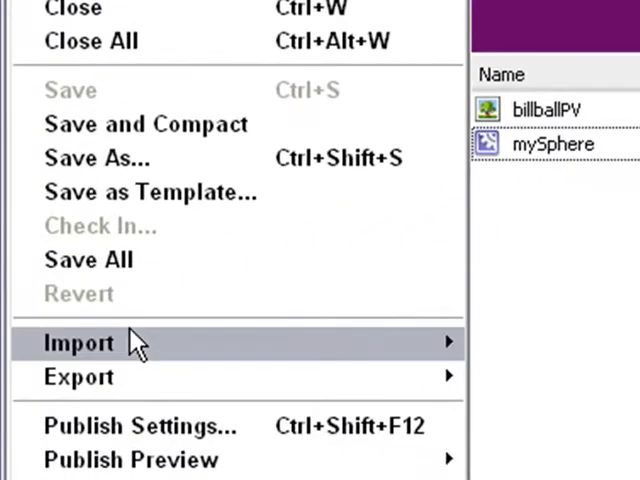
left_click(80, 342)
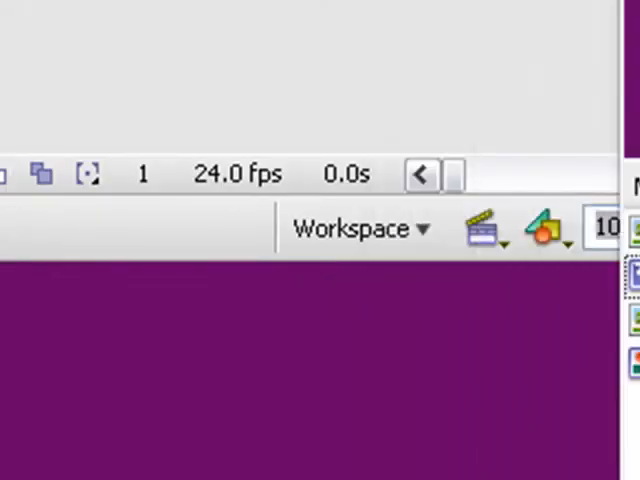
Create a new movie clip symbol named newSphere.
left_click(344, 62)
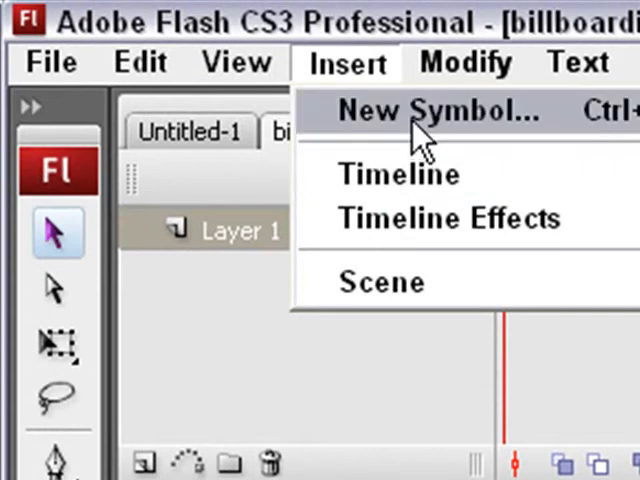
left_click(438, 110)
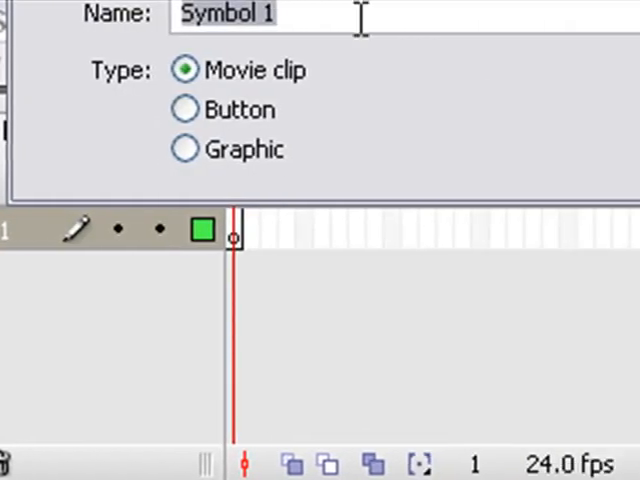
type("newSPHERE")
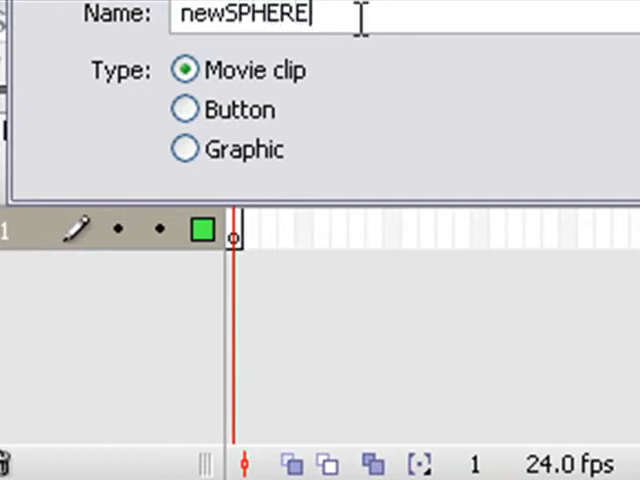
key("BackSpace")
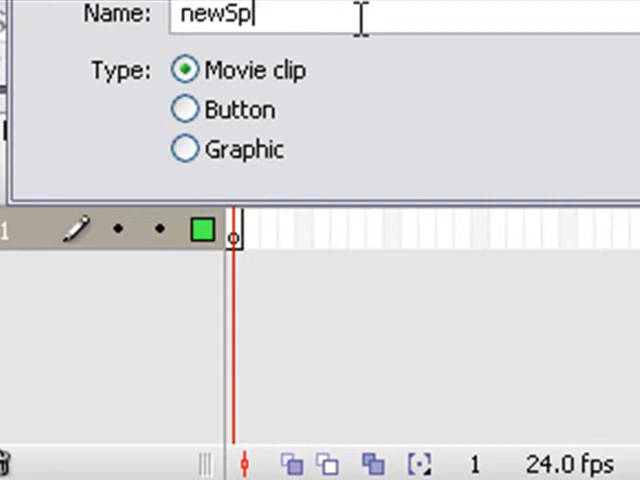
type("here")
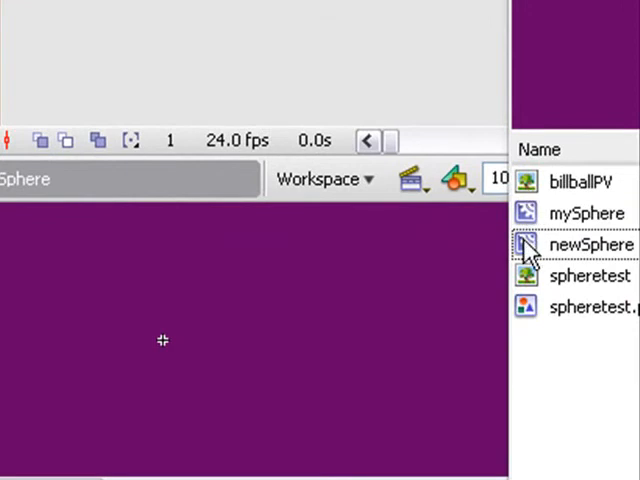
Drag the spheretest bitmap from the library onto the newSphere clip's stage.
left_click(590, 276)
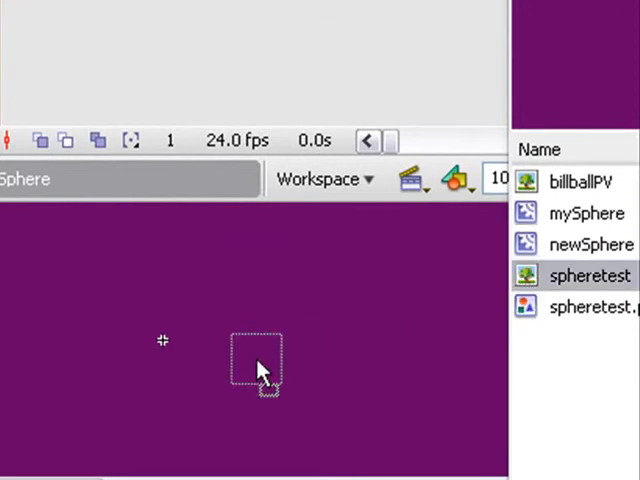
left_click_drag(262, 364, 168, 344)
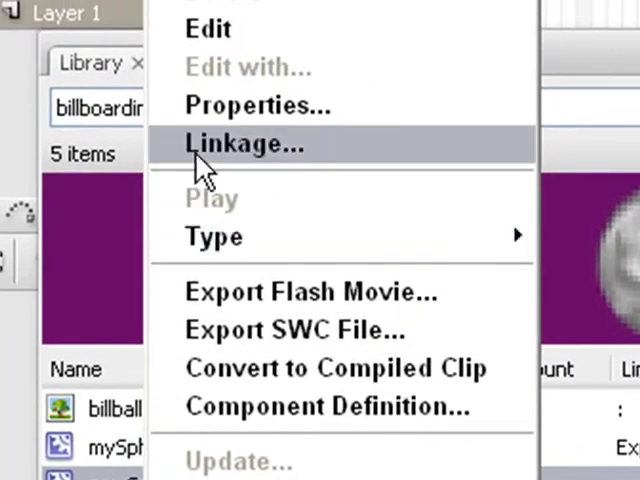
Export newSphere for ActionScript with class name newSphere, accepting the auto-generated class.
left_click(244, 144)
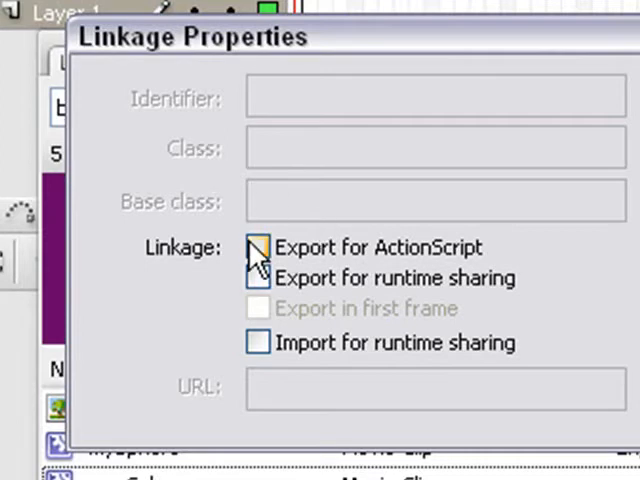
left_click(256, 246)
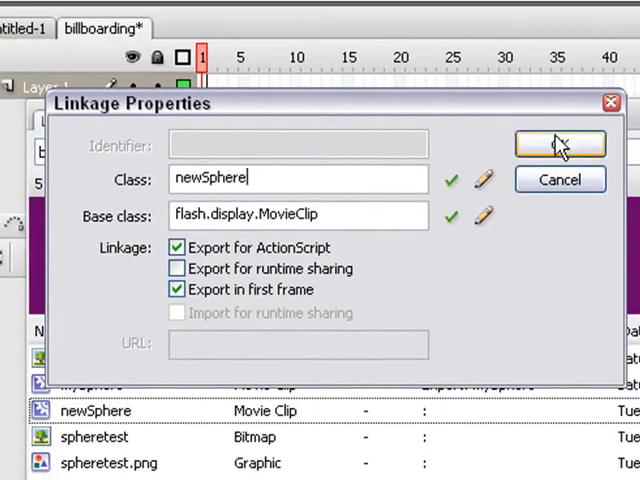
left_click(560, 144)
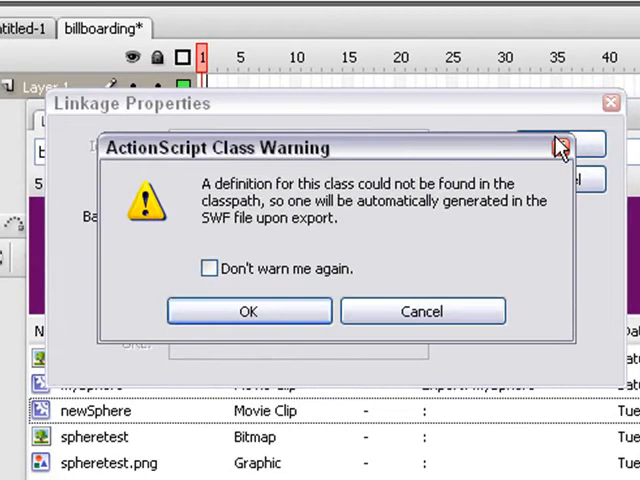
left_click(248, 312)
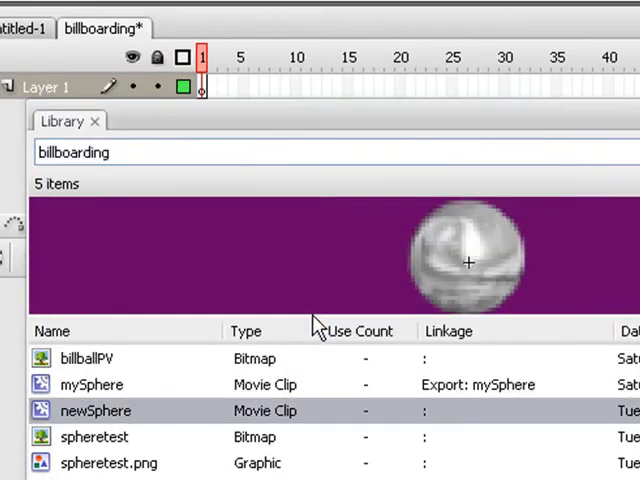
mouse_move(396, 138)
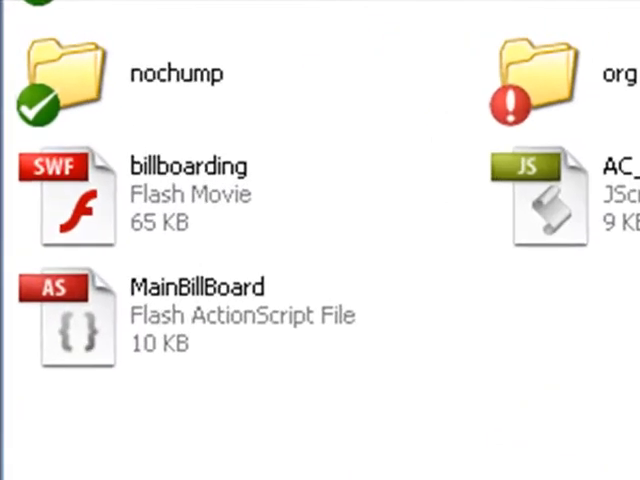
mouse_move(84, 324)
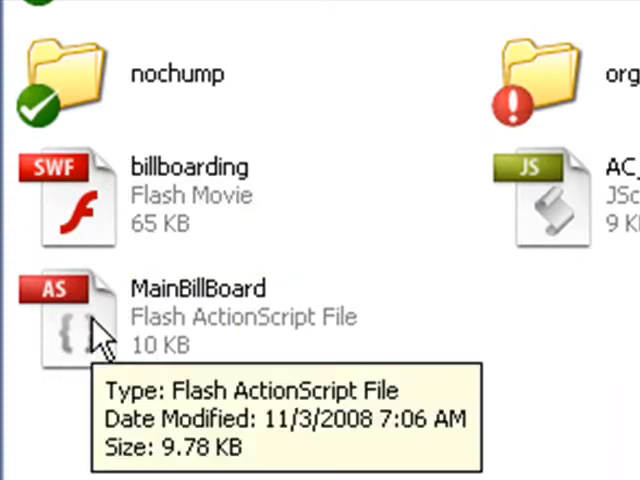
Open MainBillBoard.as from the project folder.
left_click(196, 288)
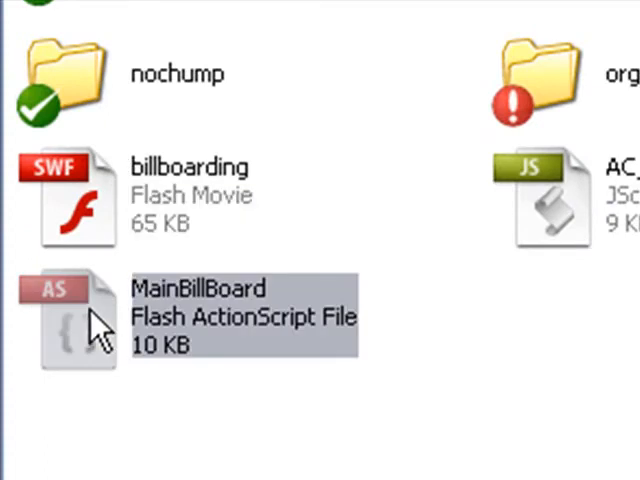
double_click(64, 320)
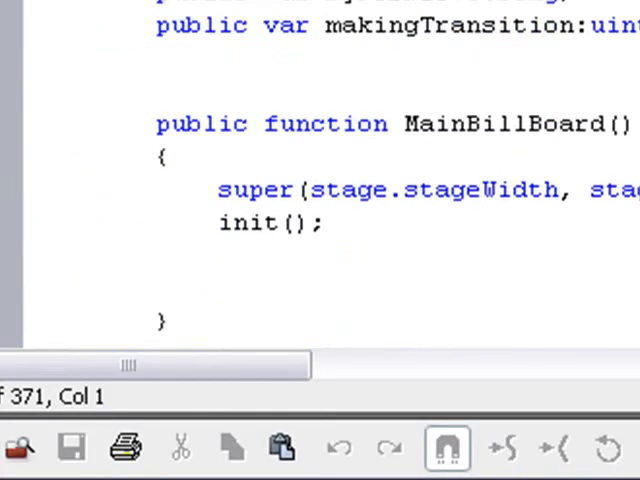
Replace mySphere with newSphere in the MovieAssetParticleMaterial call.
scroll("down", 3)
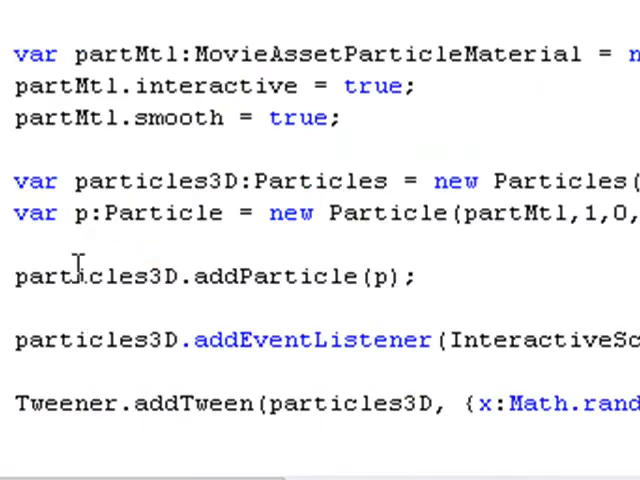
scroll("right", 3)
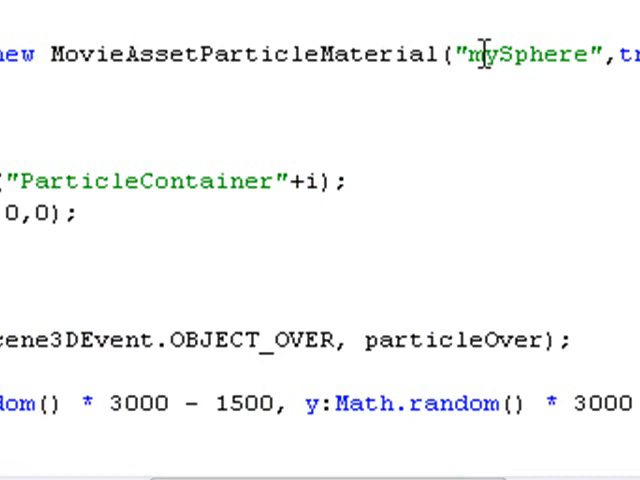
double_click(484, 56)
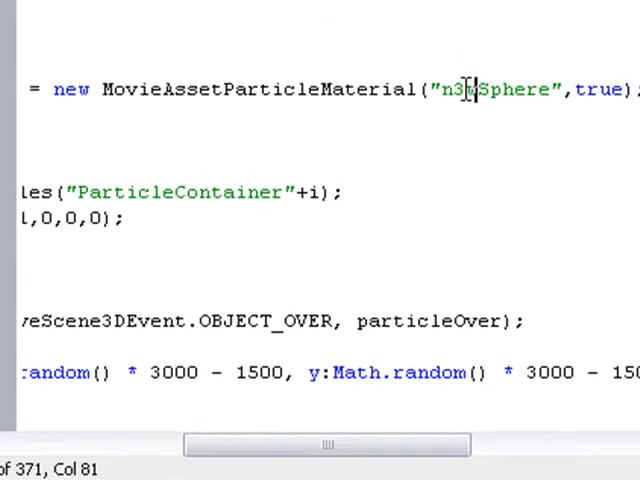
key("BackSpace")
type("e")
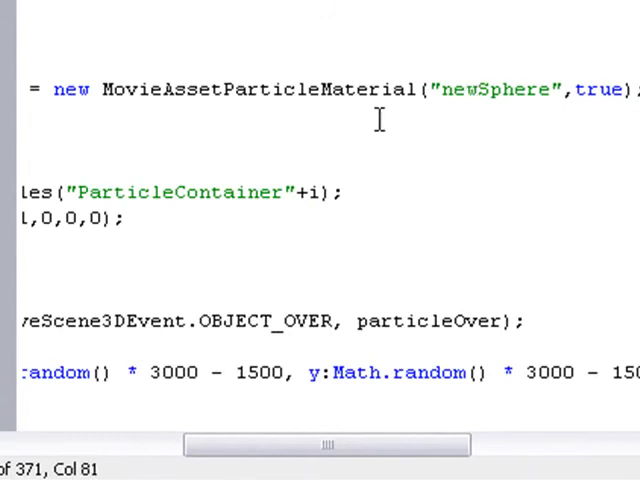
left_click(20, 10)
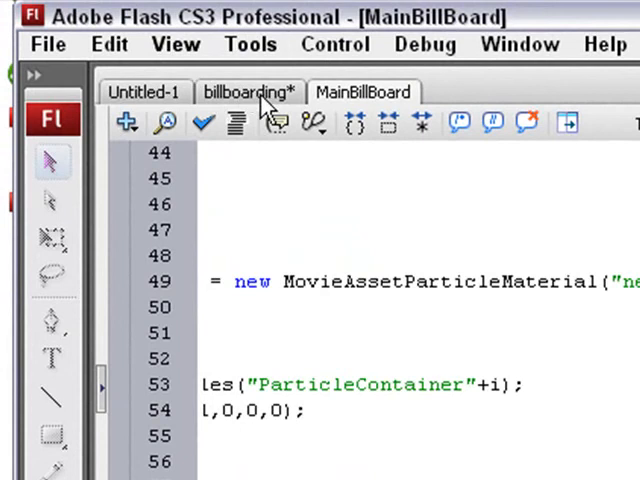
Test-run the billboarding movie, showing floating silver sphere particles on purple.
left_click(248, 92)
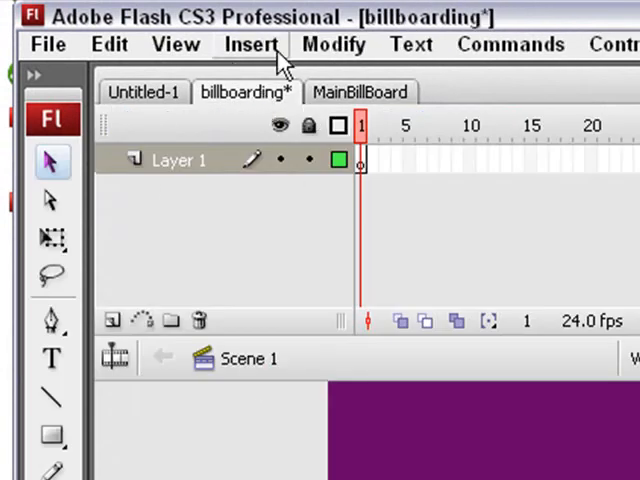
left_click(414, 30)
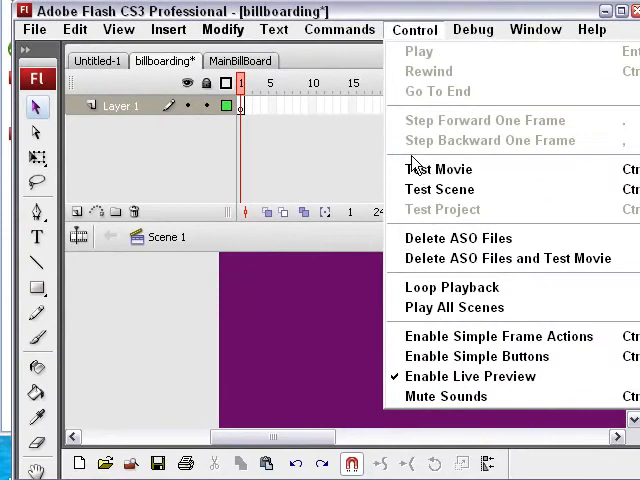
left_click(438, 168)
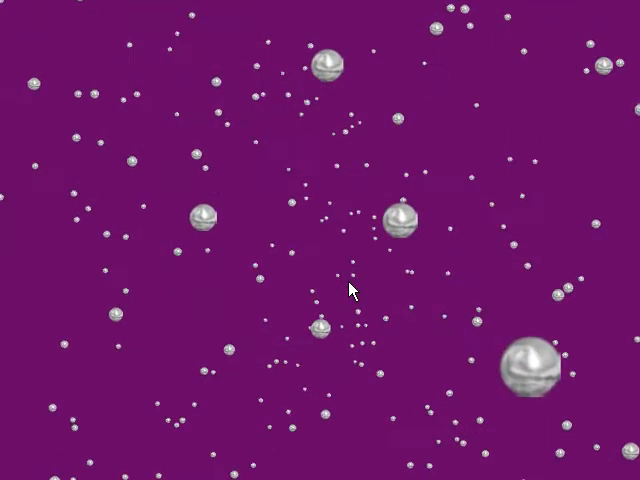